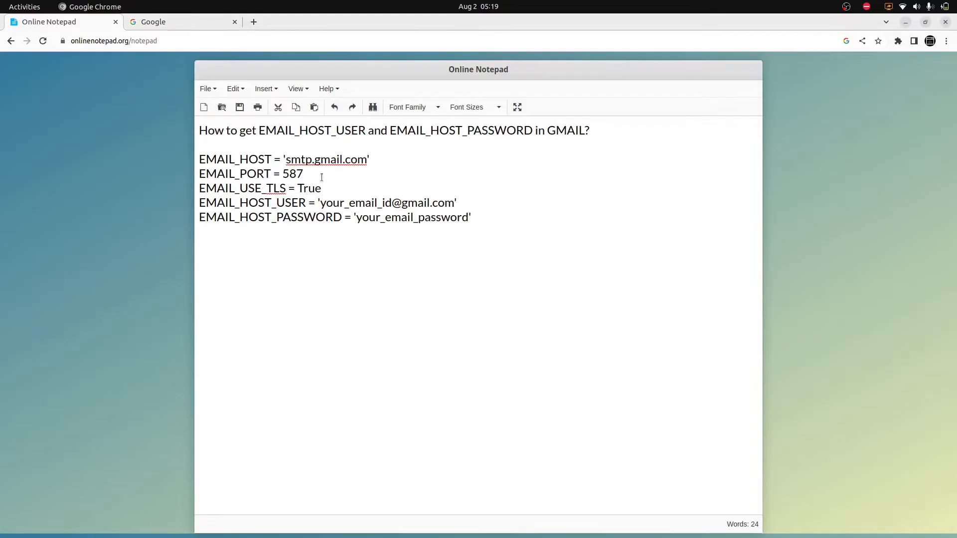
# Step: Highlight the host, port, TLS, user and password lines in the note, then bring the Google tab forward
pyautogui.doubleClick(308, 188)
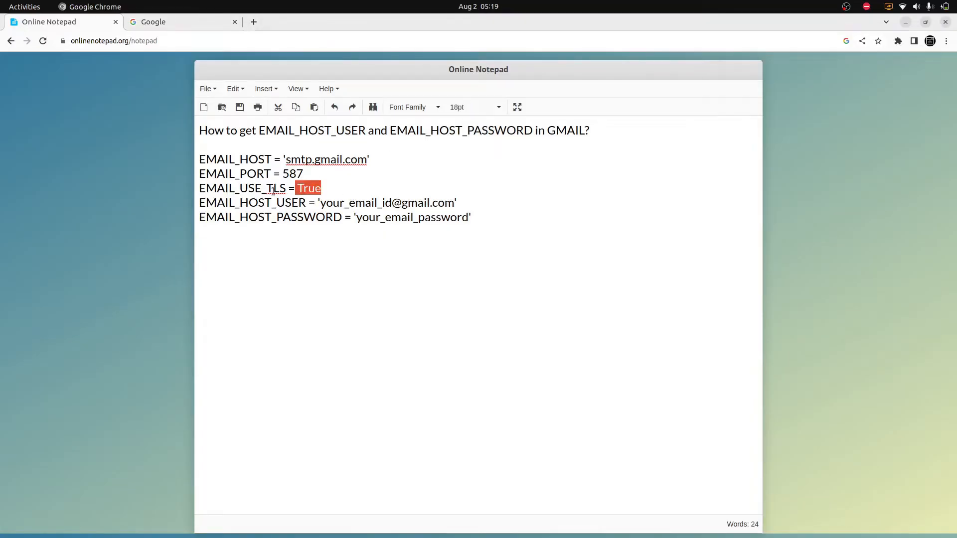
pyautogui.moveTo(308, 188); pyautogui.dragTo(199, 160)
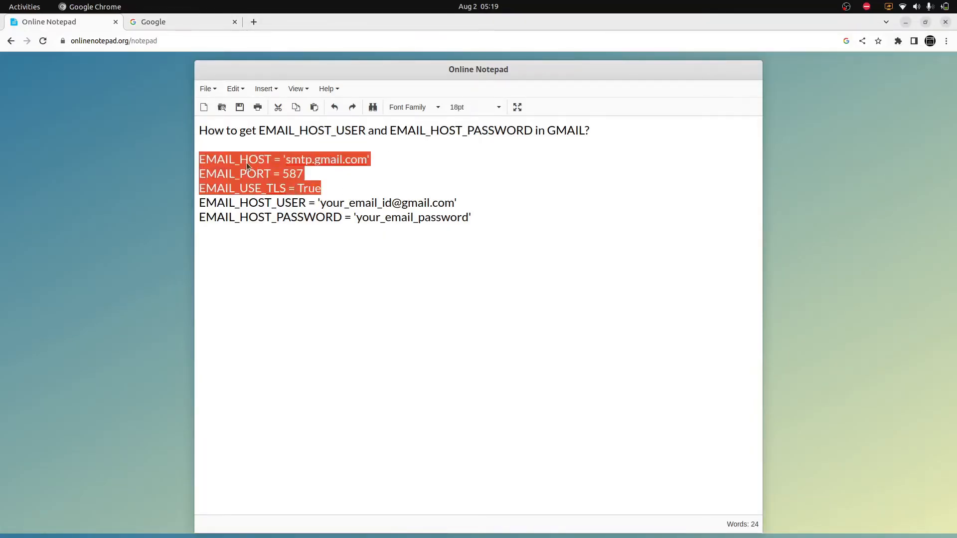
pyautogui.moveTo(325, 172)
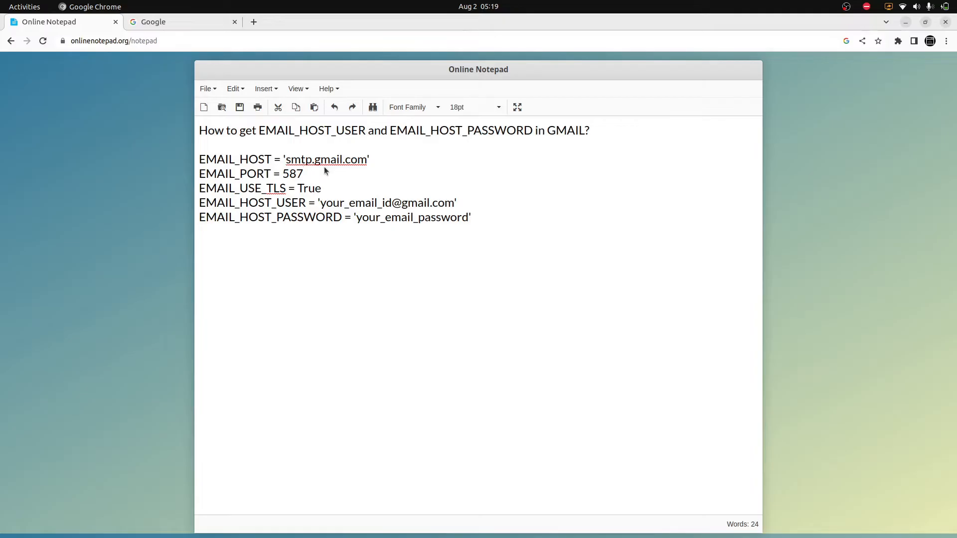
pyautogui.moveTo(224, 199)
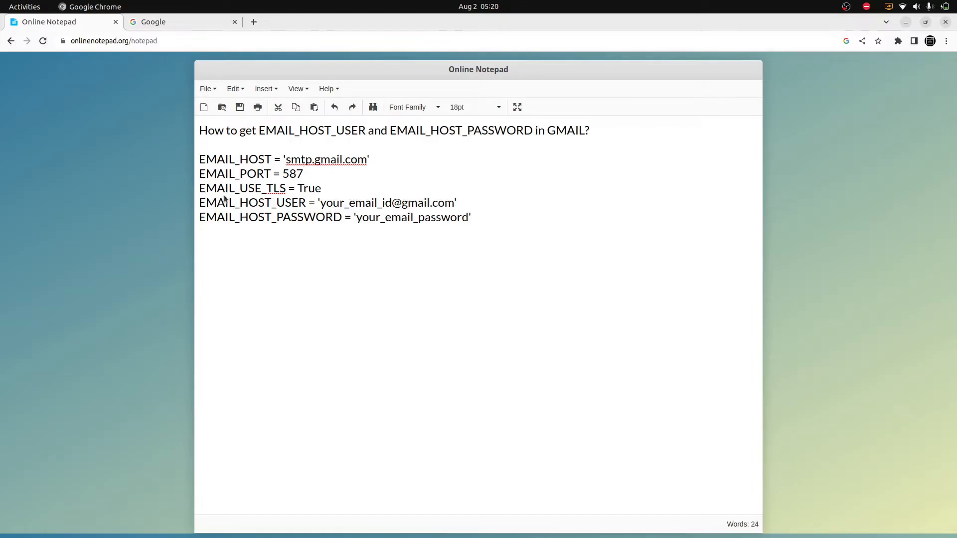
pyautogui.moveTo(200, 202); pyautogui.dragTo(215, 216)
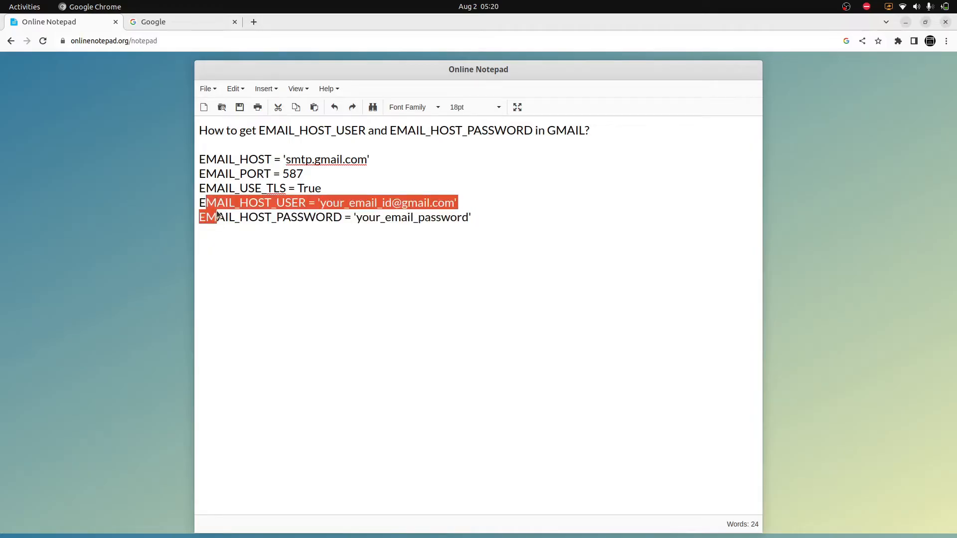
pyautogui.click(181, 22)
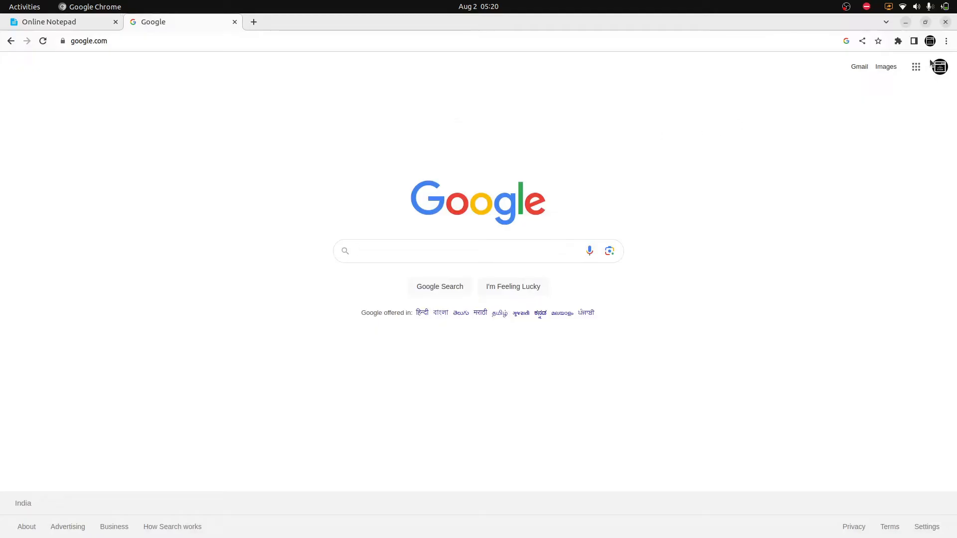
# Step: Reveal the signed-in Gmail address from the account avatar menu and select it for use as host user
pyautogui.click(939, 67)
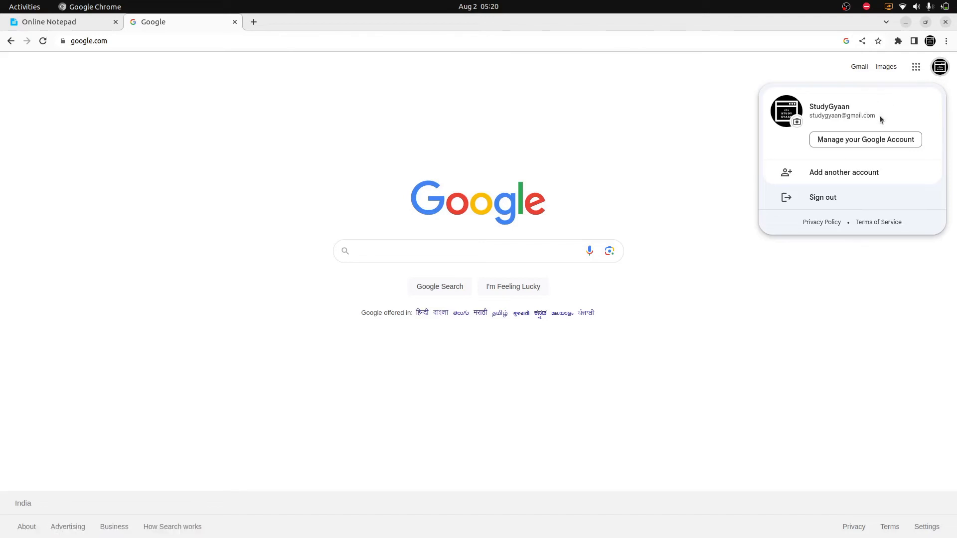
pyautogui.doubleClick(841, 115)
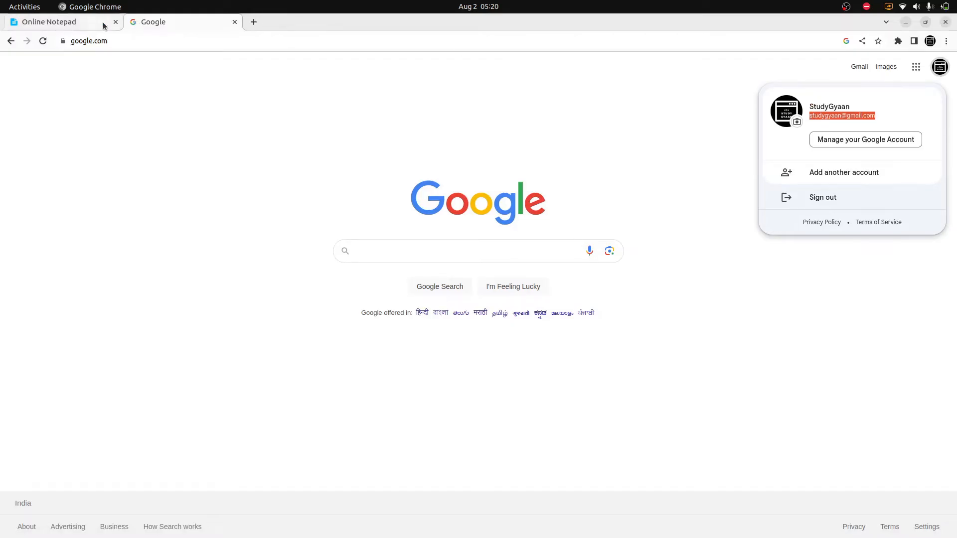
pyautogui.click(49, 21)
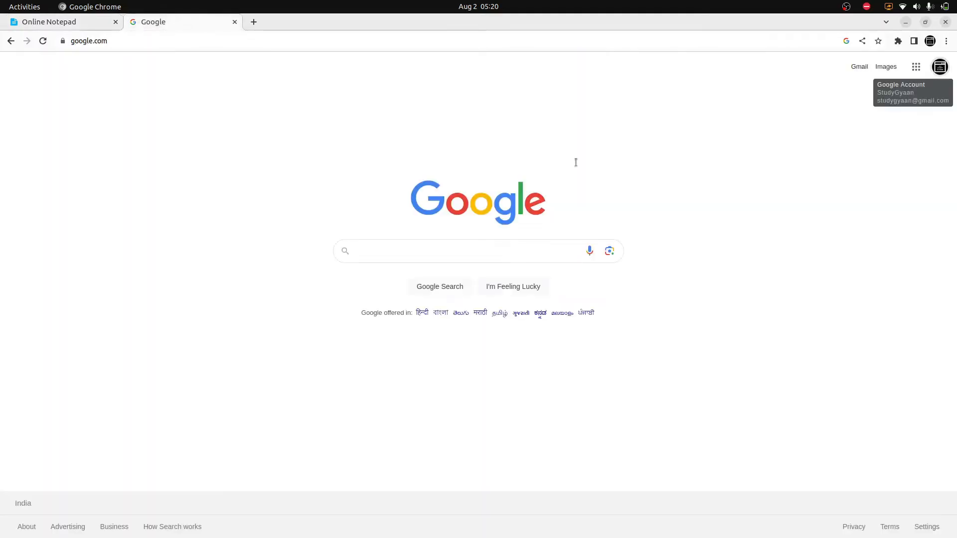
pyautogui.click(939, 66)
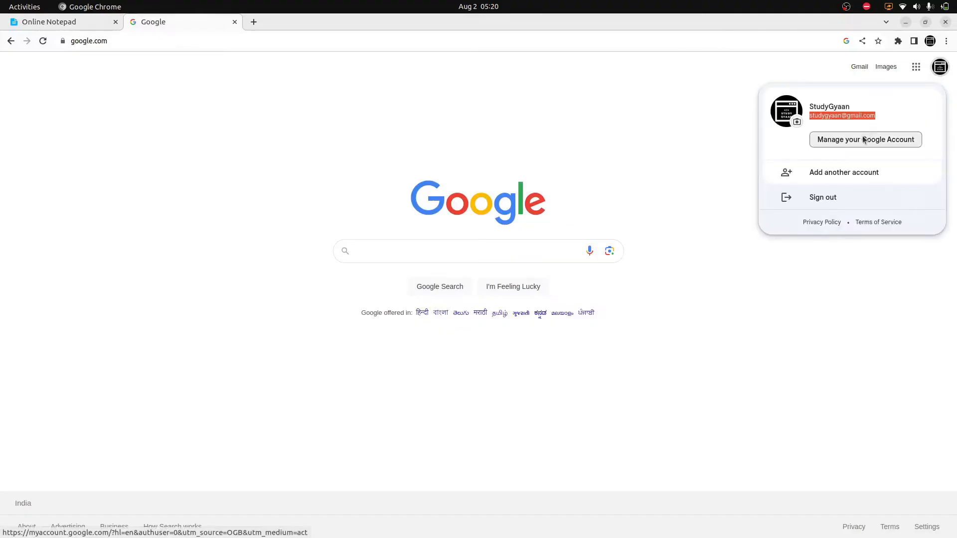
# Step: Go to Manage your Google Account and show its Security settings page
pyautogui.click(864, 140)
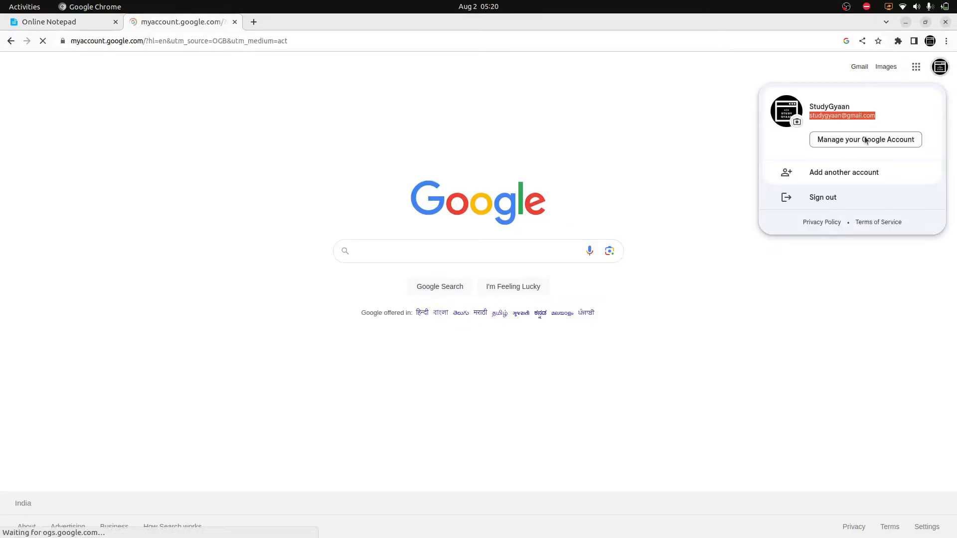
pyautogui.click(865, 139)
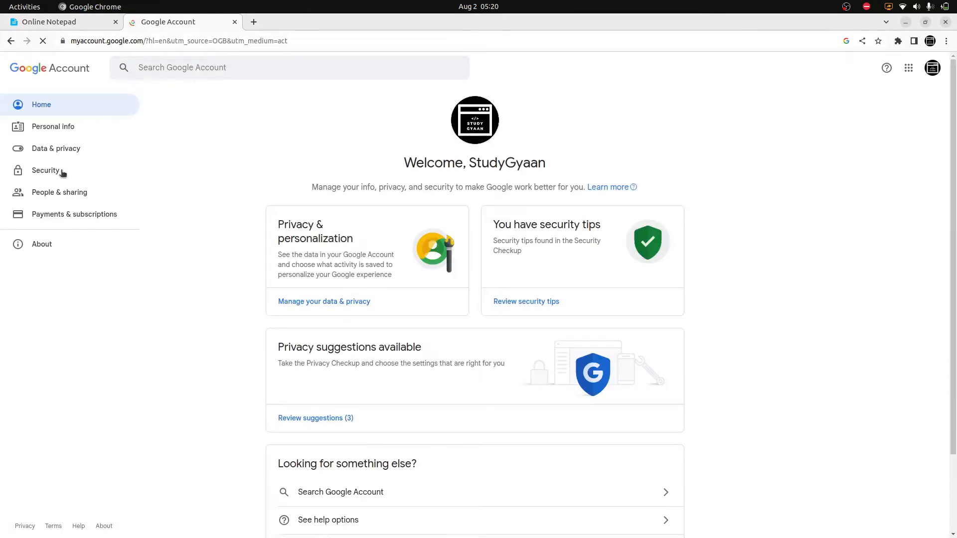
pyautogui.click(45, 171)
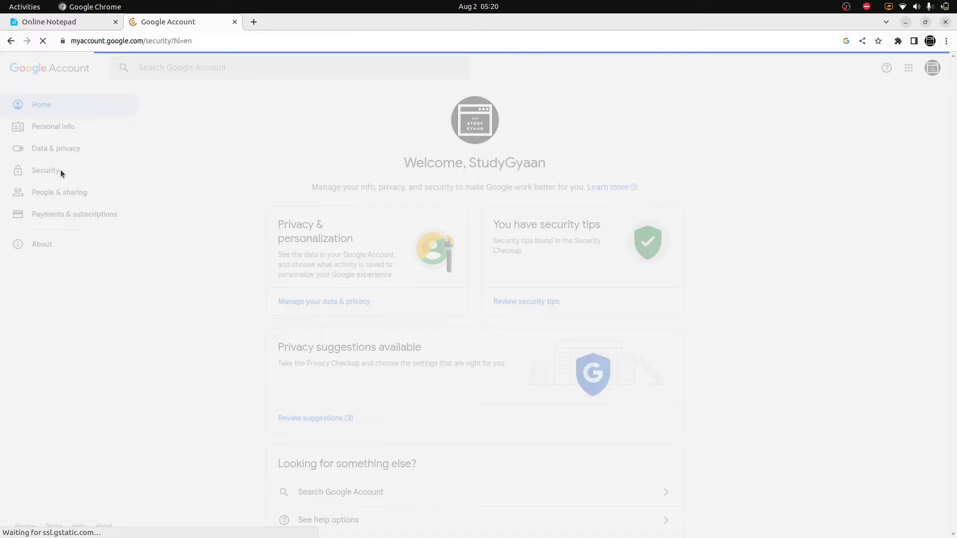
pyautogui.click(45, 171)
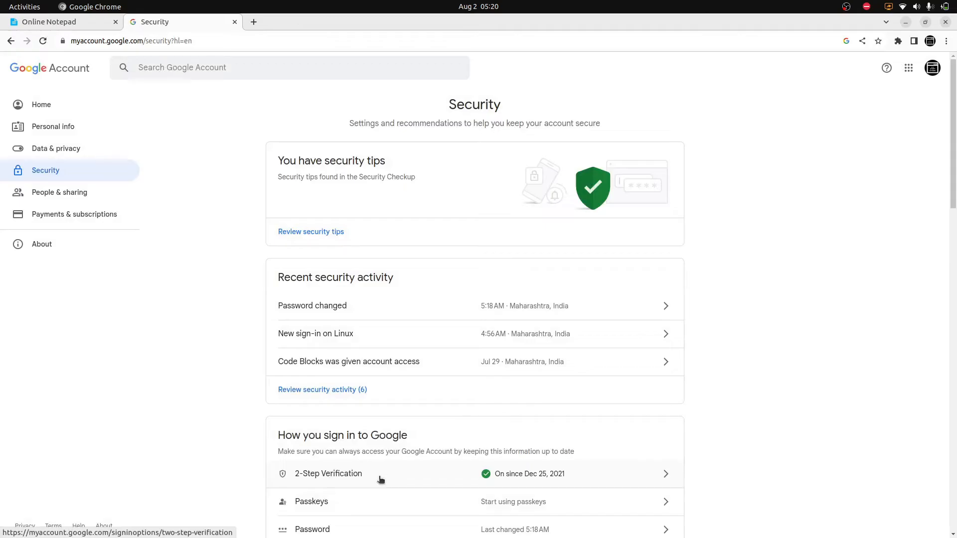
pyautogui.moveTo(488, 480)
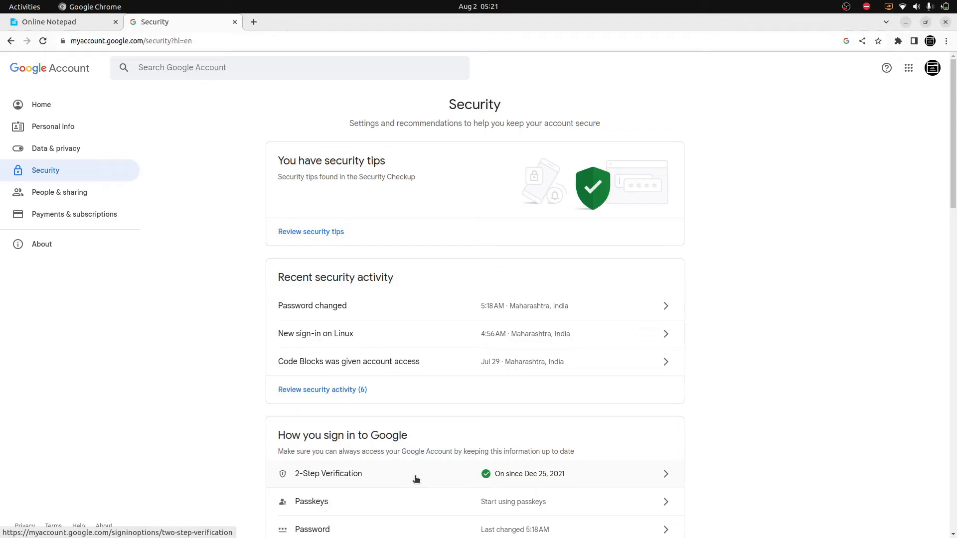
pyautogui.moveTo(406, 478)
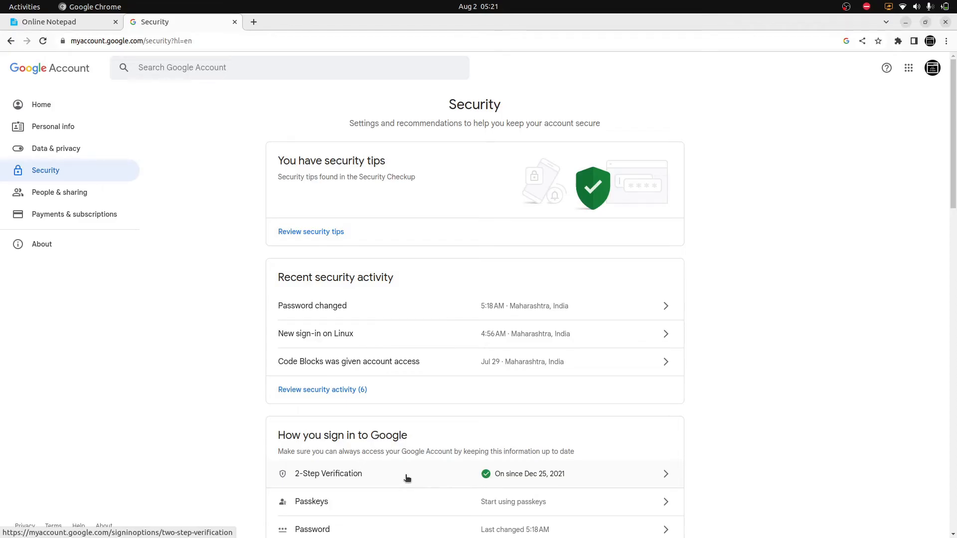
pyautogui.moveTo(245, 371)
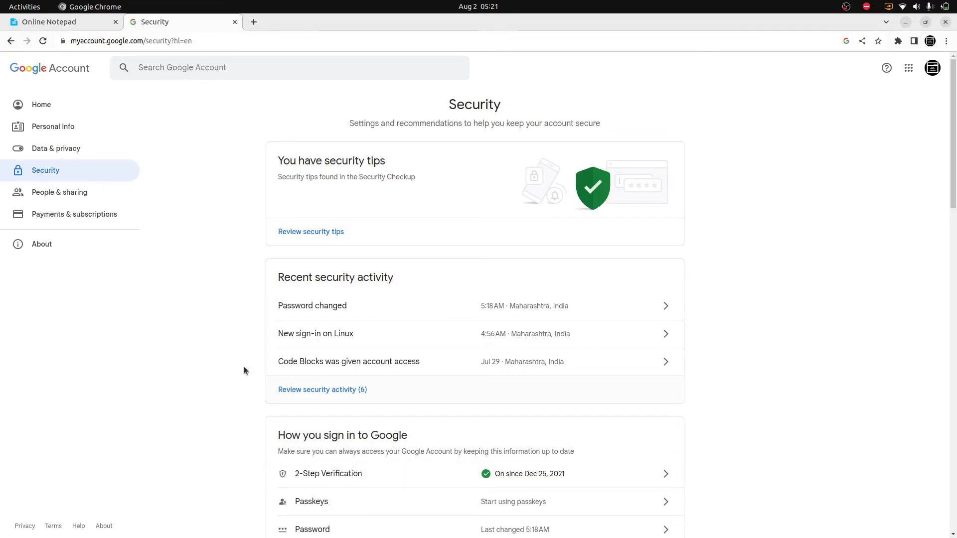
# Step: Search the account settings for 'app pass' and land on the App passwords page
pyautogui.click(289, 67)
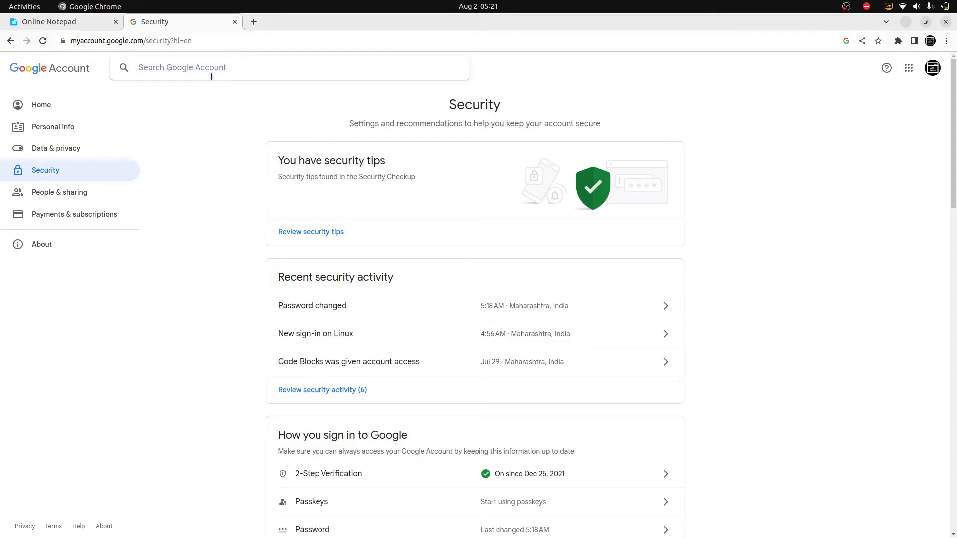
pyautogui.write('app')
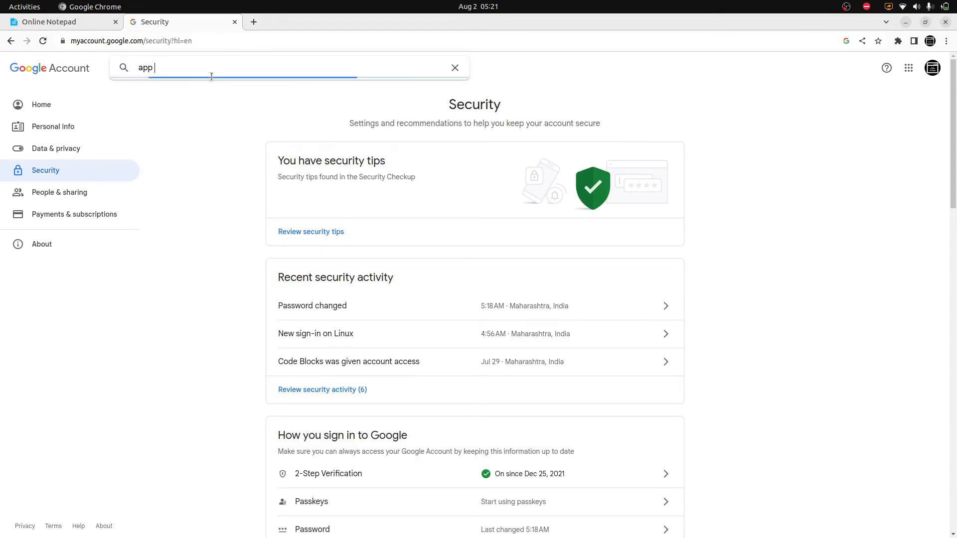
pyautogui.write('pass')
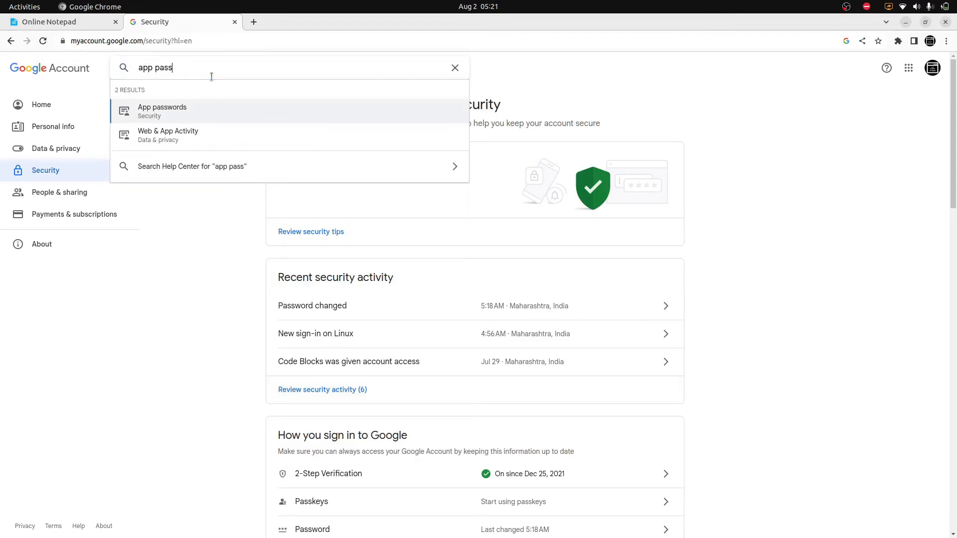
pyautogui.click(172, 113)
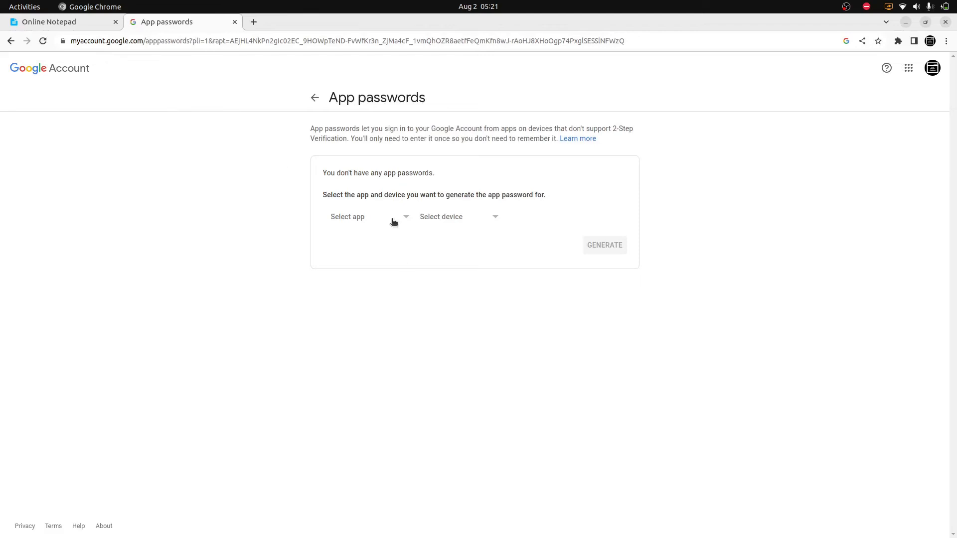
# Step: Generate an app password with the custom name 'project' and select it for copying
pyautogui.click(367, 216)
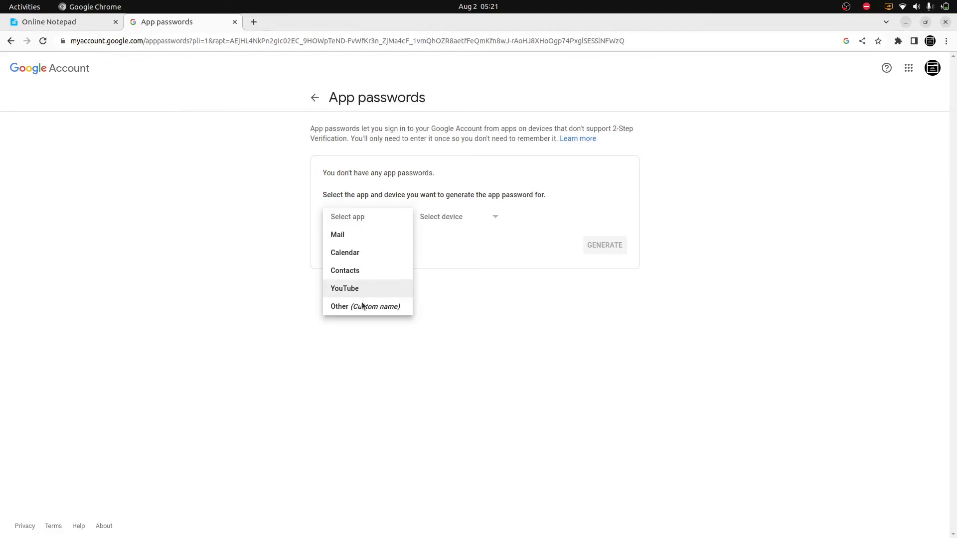
pyautogui.moveTo(366, 306)
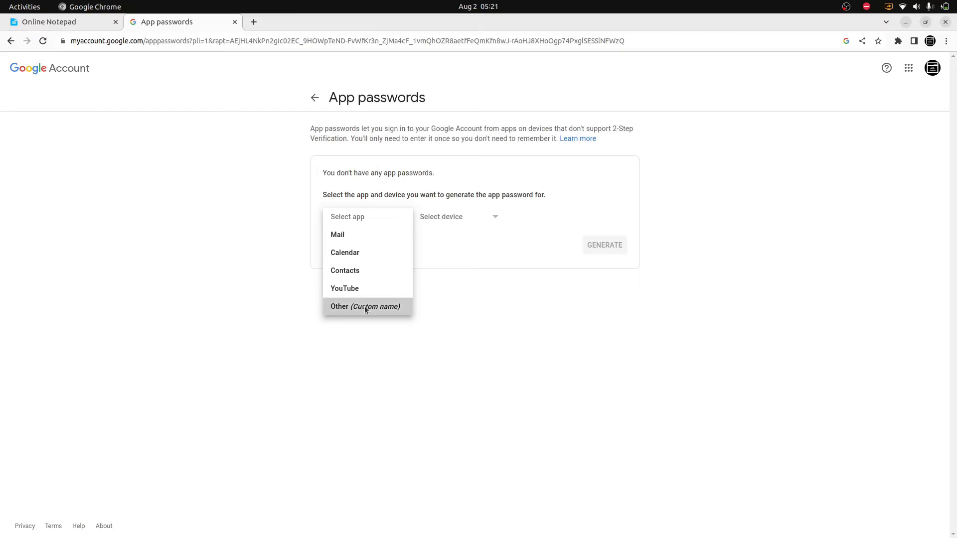
pyautogui.click(366, 306)
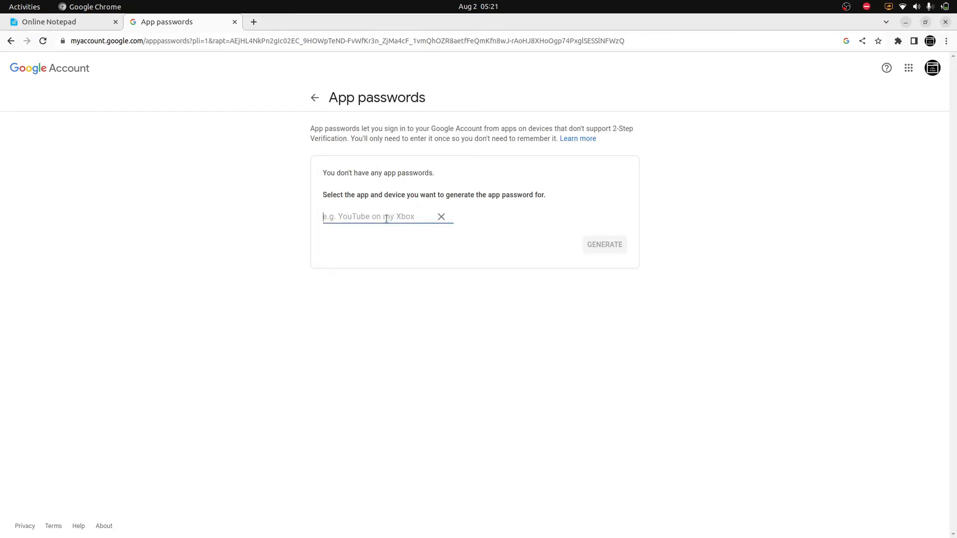
pyautogui.write('project')
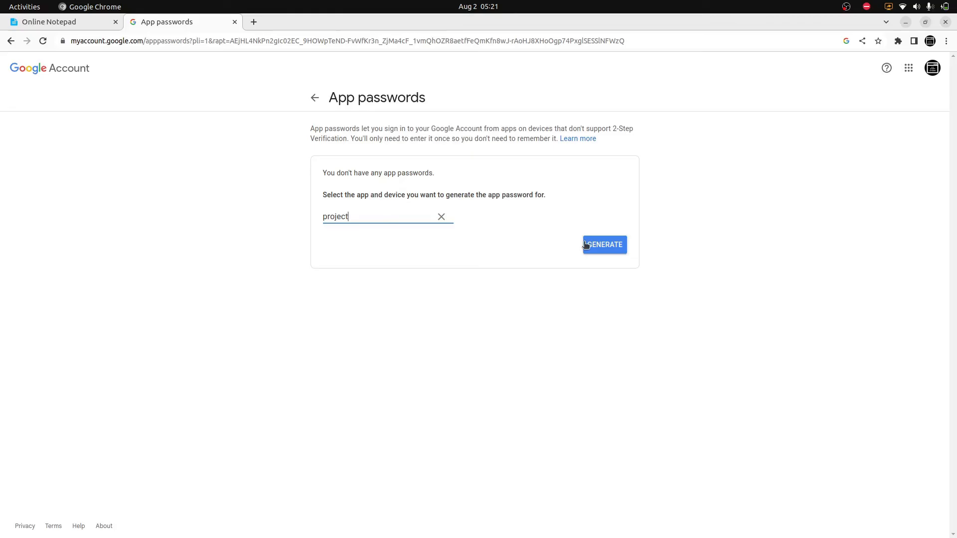
pyautogui.click(604, 245)
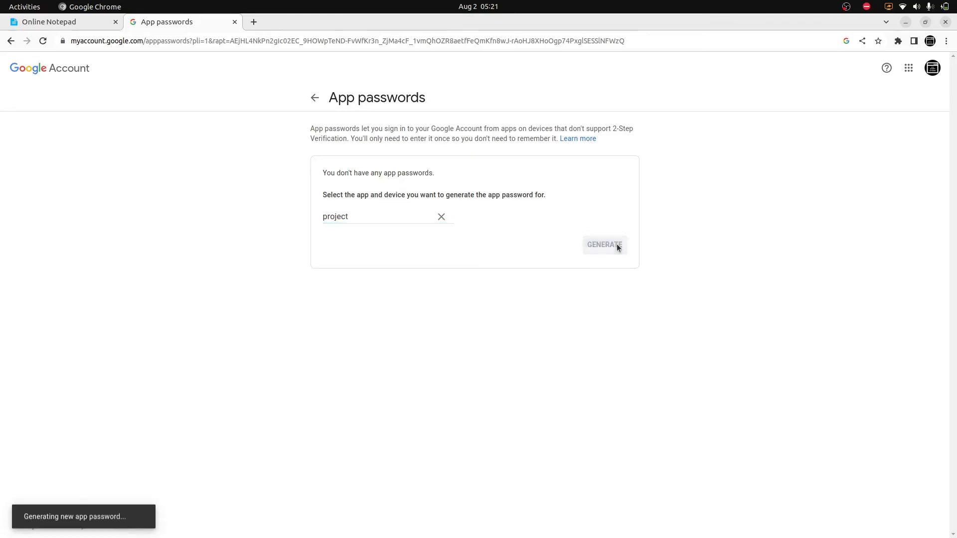
pyautogui.click(604, 246)
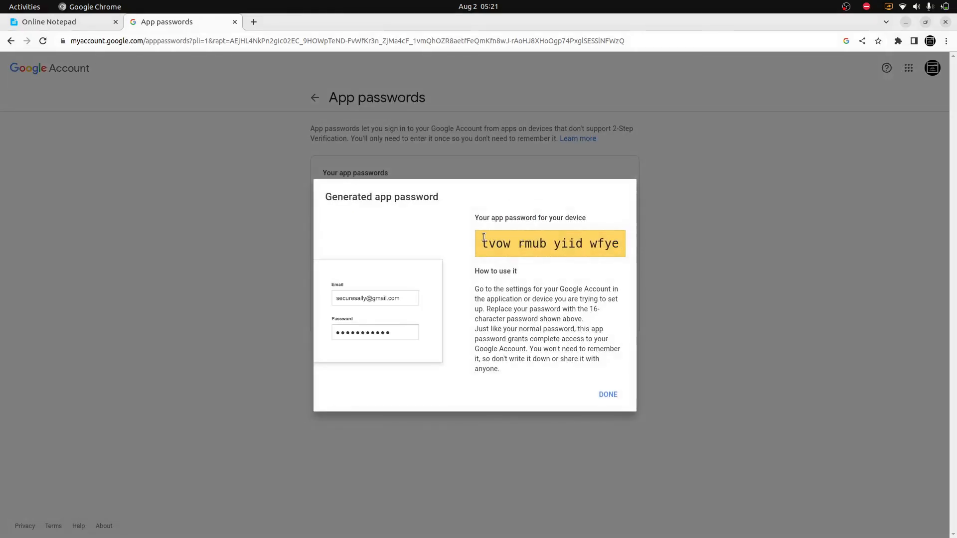
pyautogui.tripleClick(549, 243)
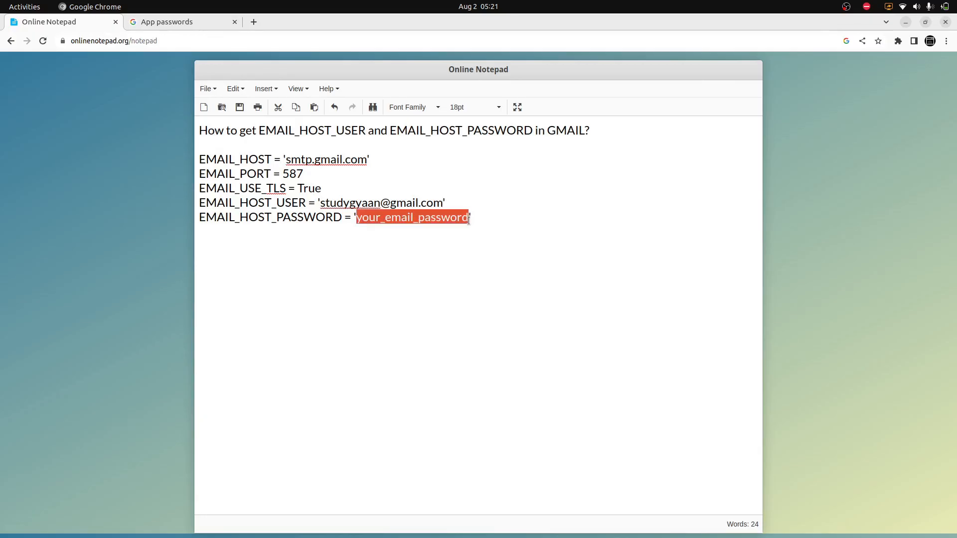
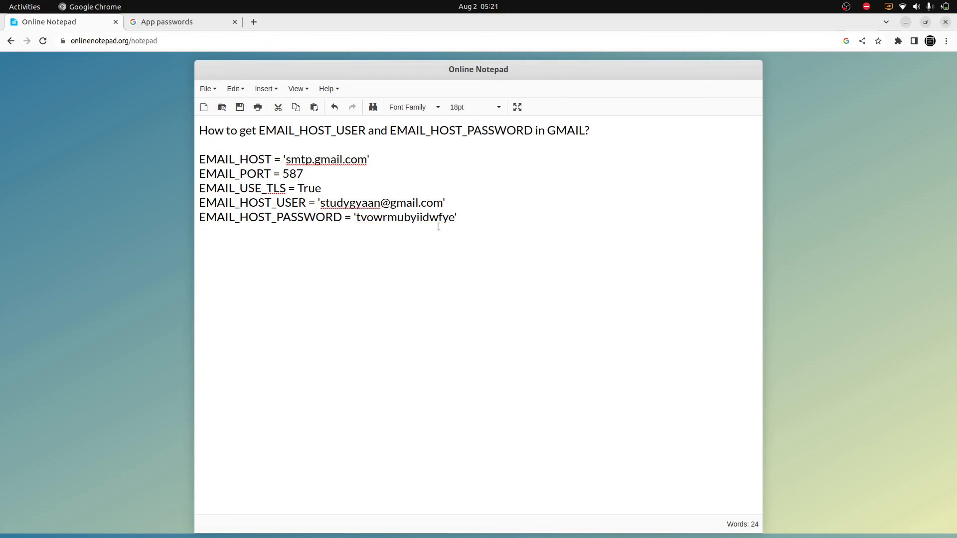
pyautogui.moveTo(228, 202); pyautogui.dragTo(456, 217)
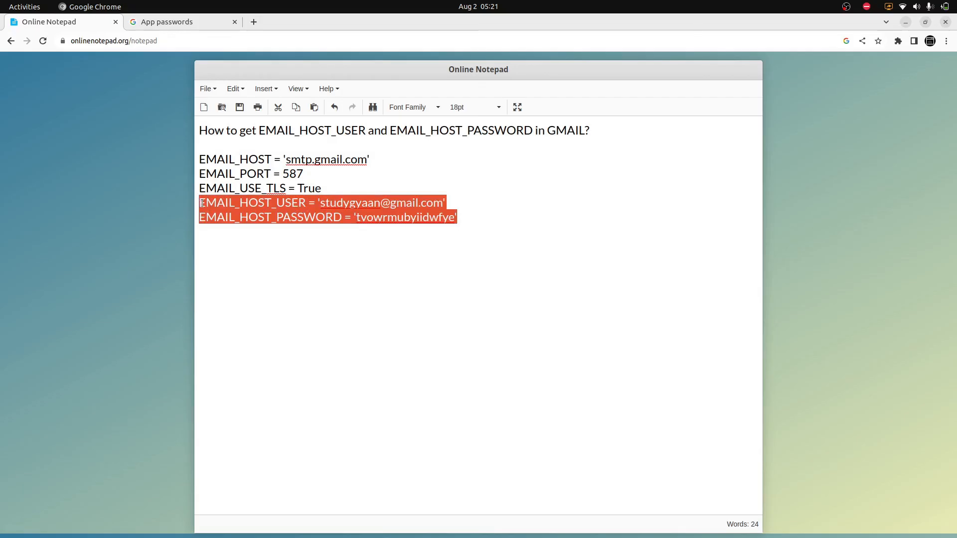
pyautogui.moveTo(216, 209)
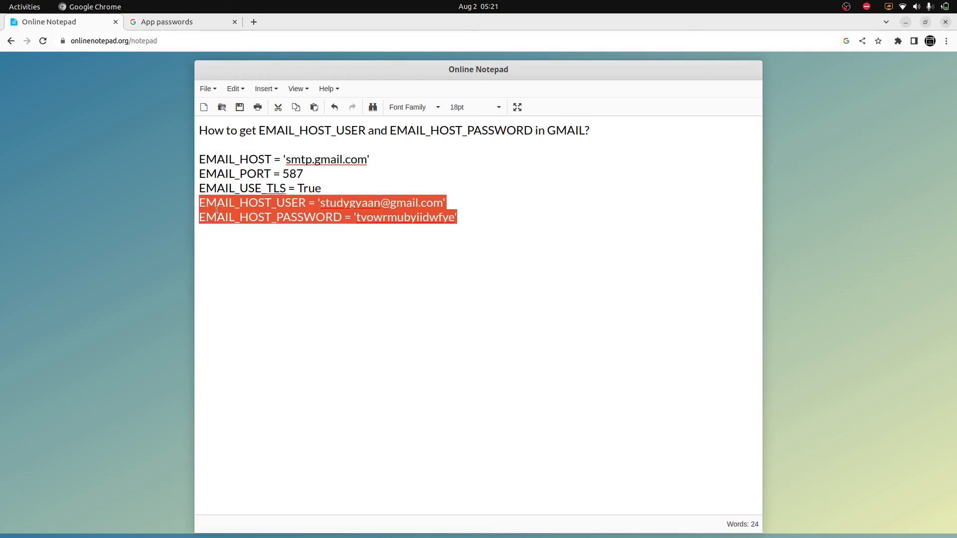